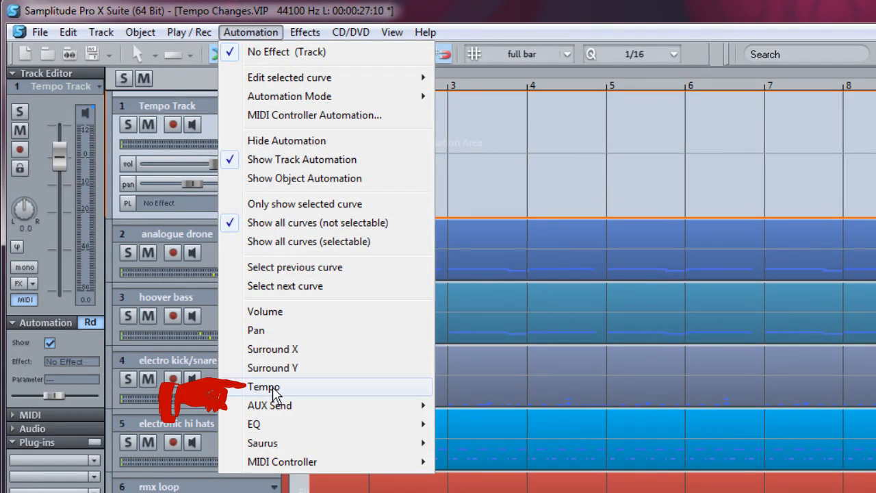
Step: Display the Tempo curve by choosing Tempo as the Automation panel's effect
click(262, 386)
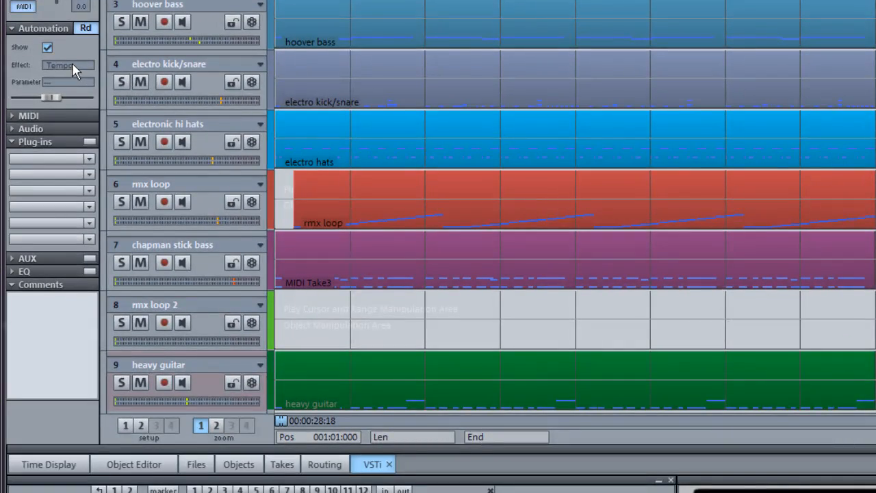
click(63, 66)
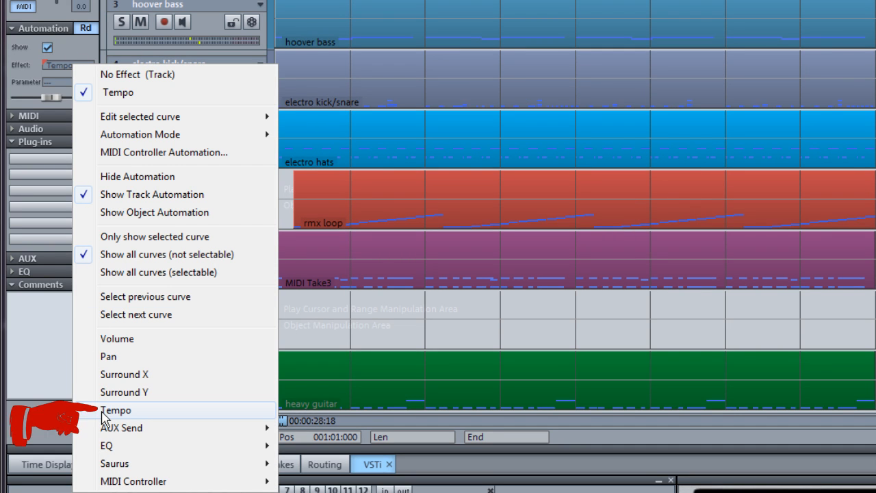
click(115, 411)
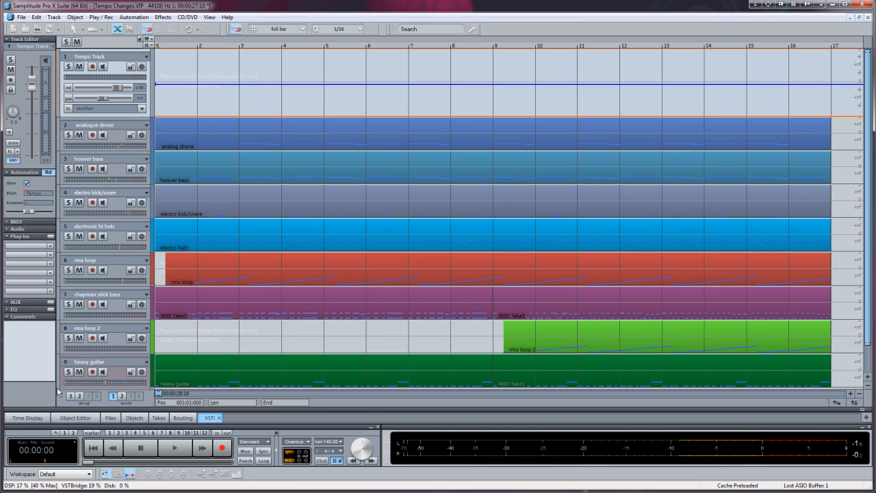
click(43, 24)
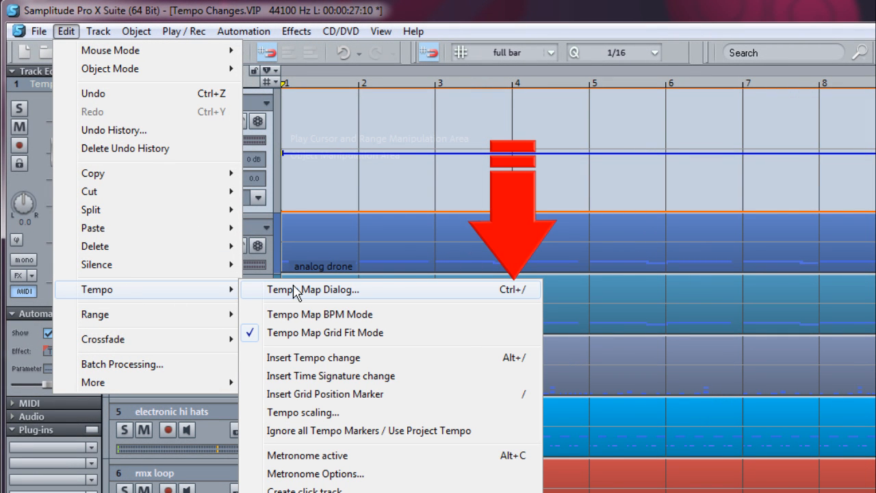
click(312, 291)
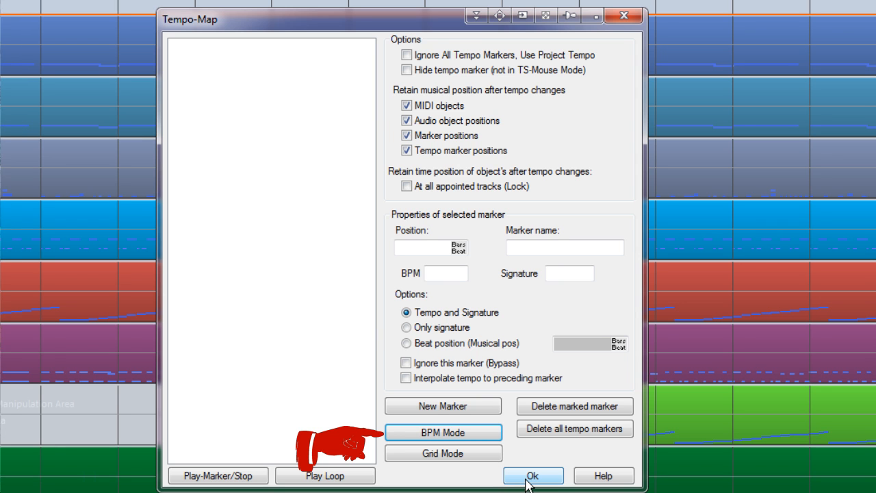
click(531, 473)
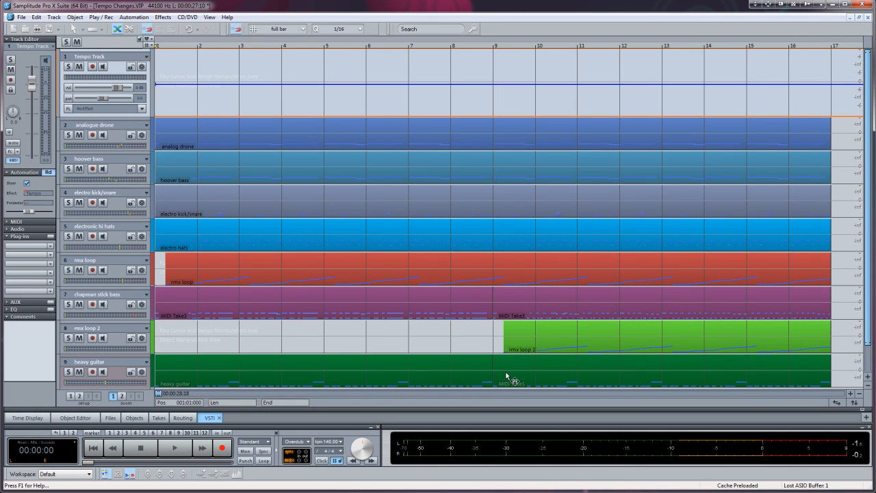
click(68, 25)
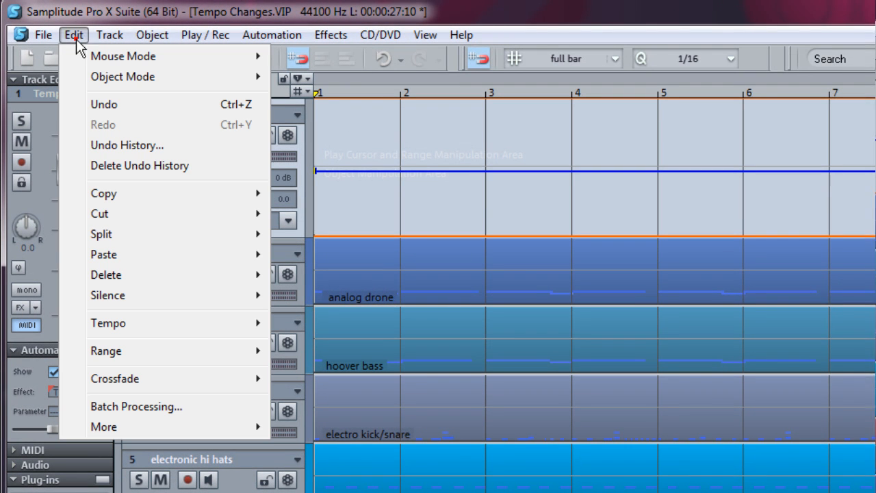
mouse_move(109, 323)
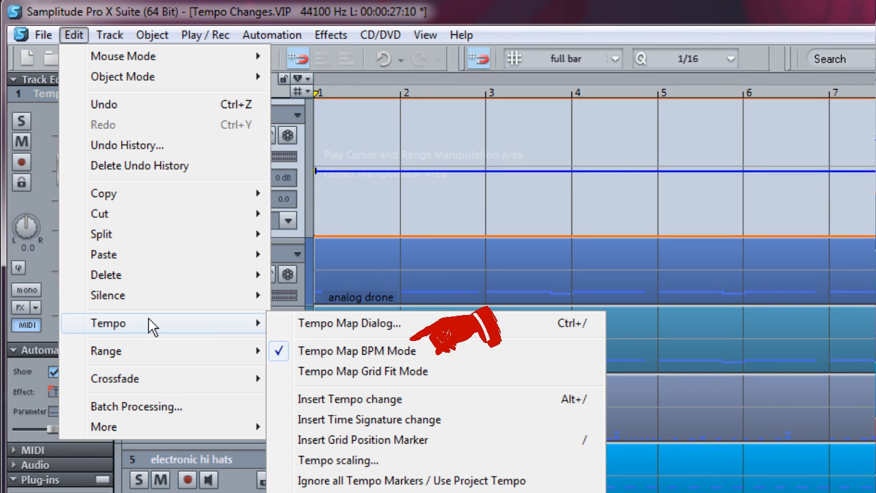
click(65, 33)
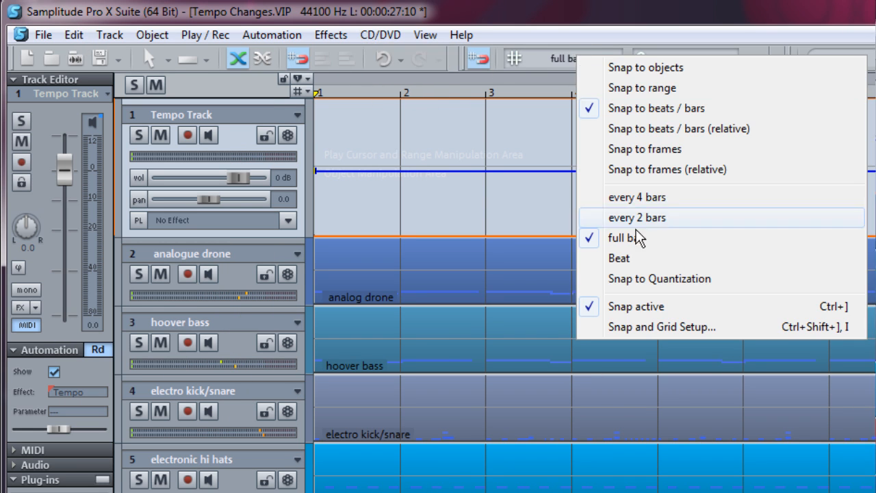
click(622, 238)
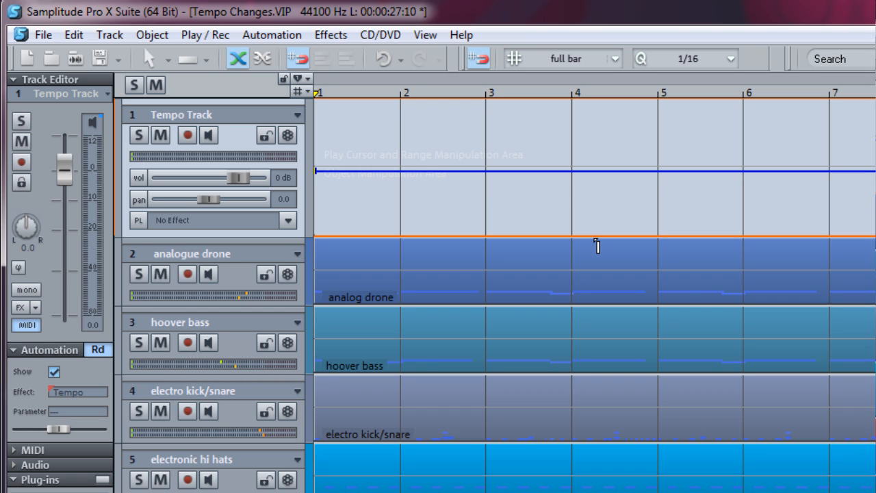
mouse_move(219, 121)
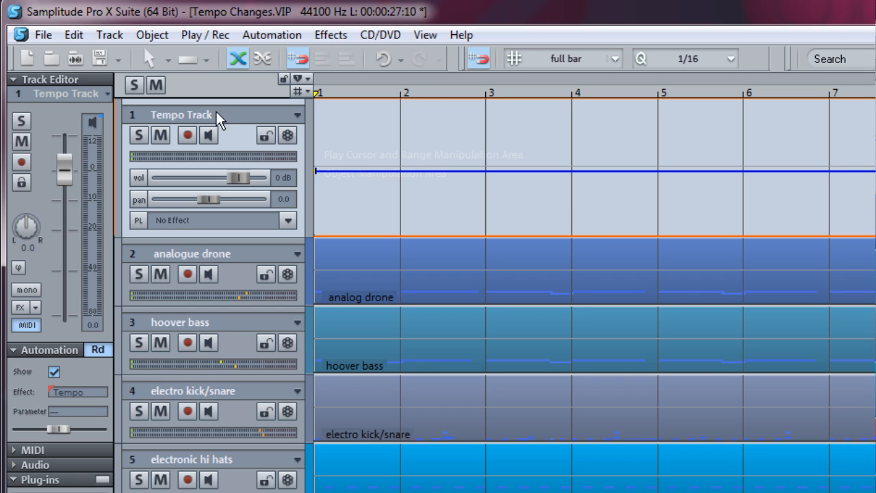
Step: Insert a 90 BPM tempo change at bar 1 via Edit > Tempo
click(74, 35)
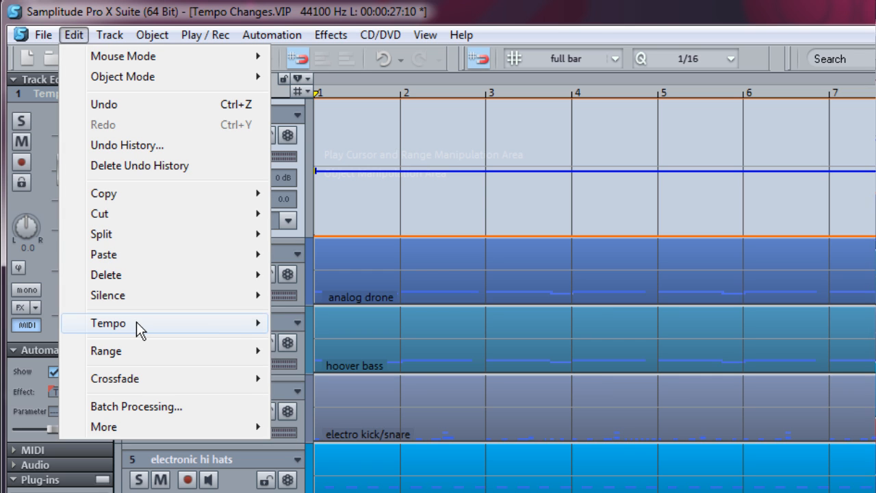
click(107, 323)
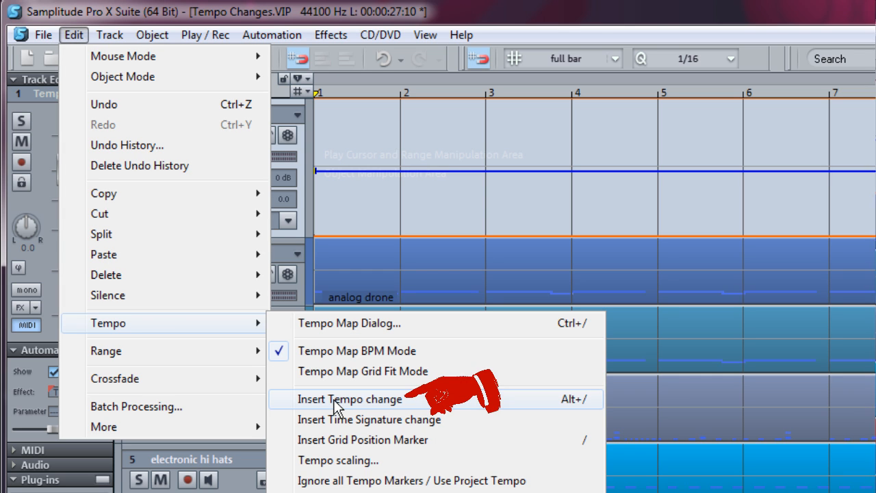
click(349, 398)
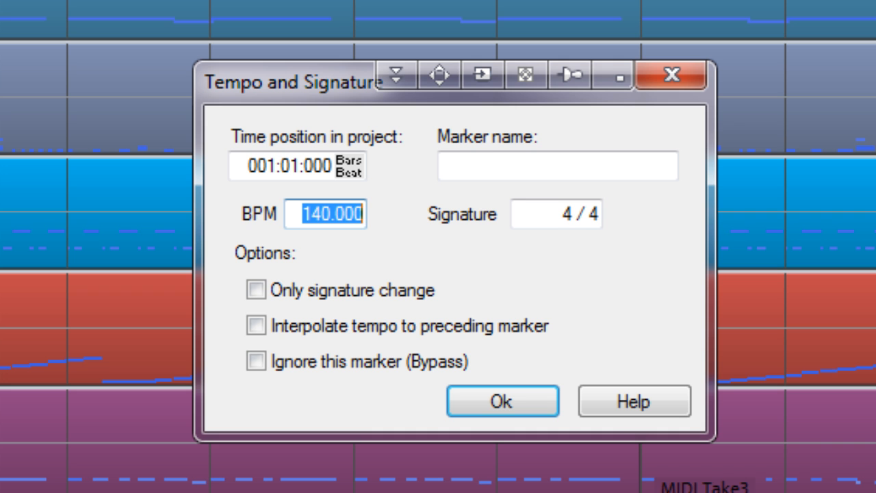
text(90)
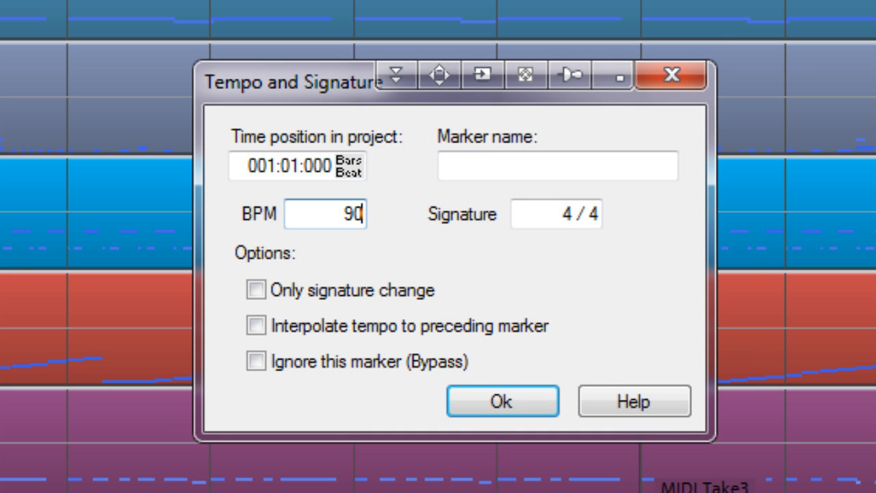
click(504, 401)
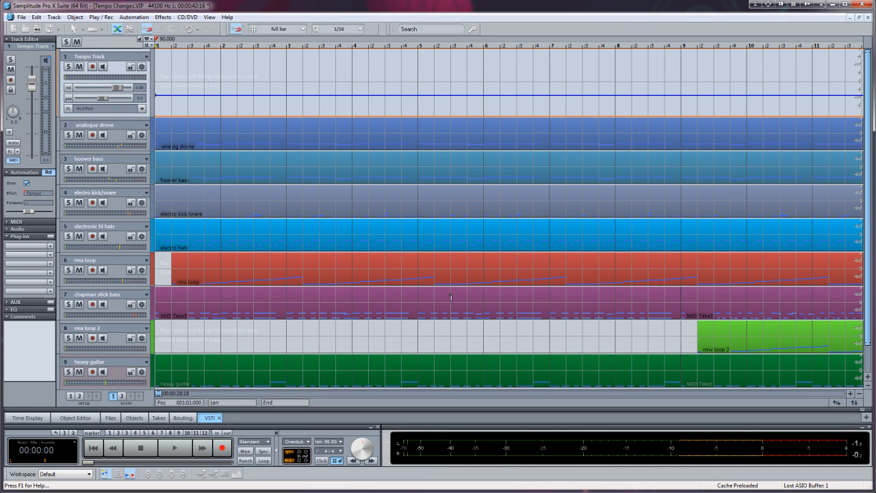
mouse_move(351, 184)
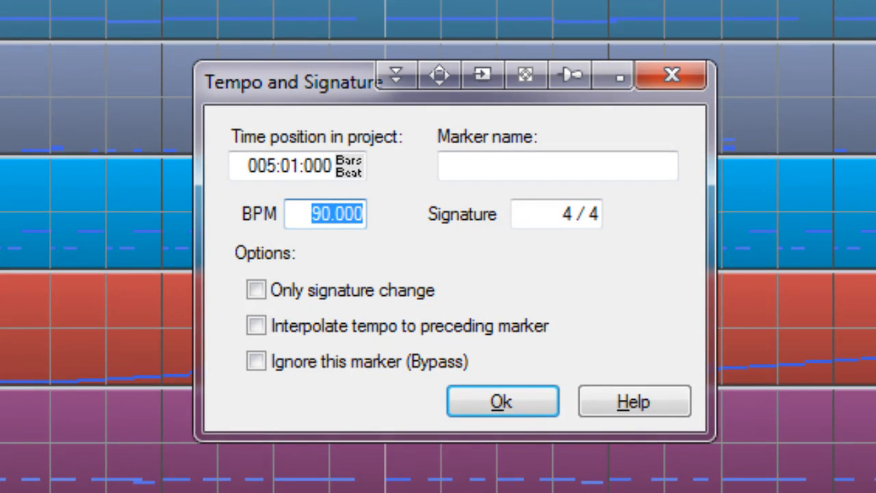
Step: Insert a second tempo change of 140 BPM at bar 5
text(1)
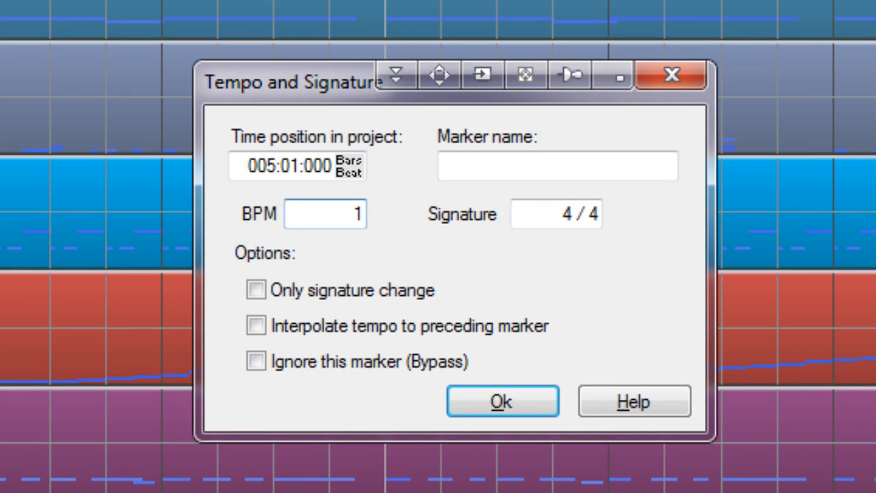
text(40)
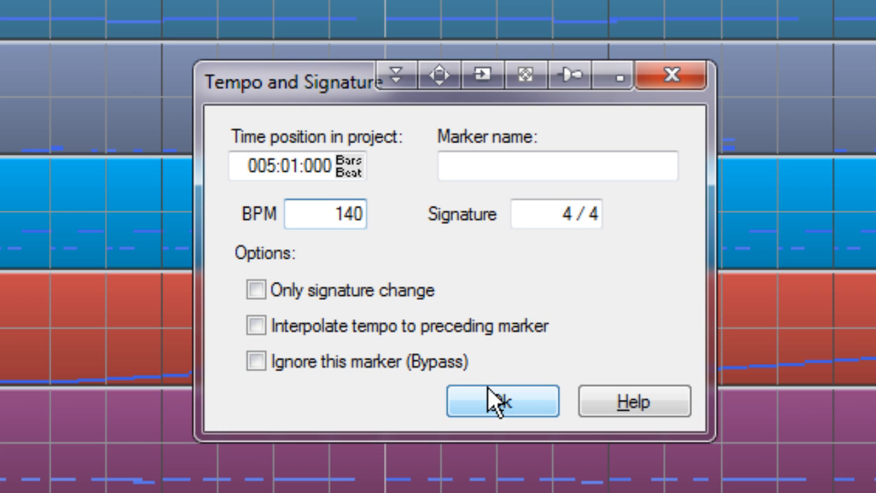
click(507, 402)
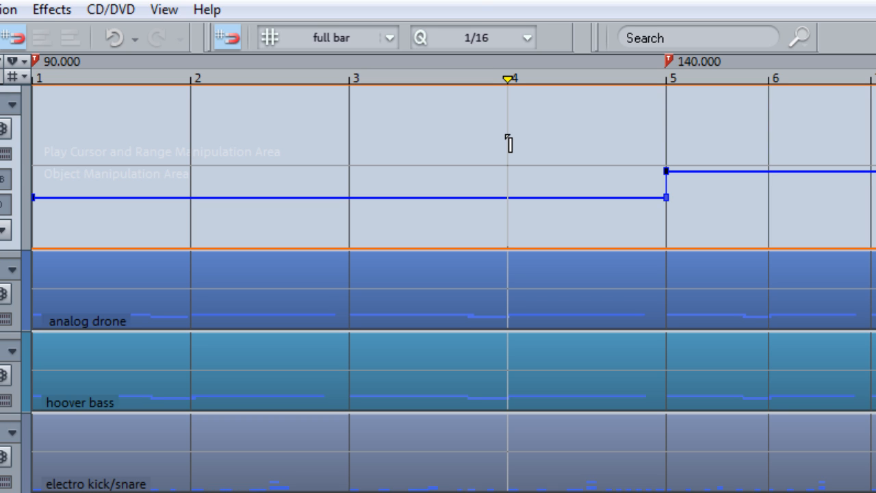
mouse_move(664, 63)
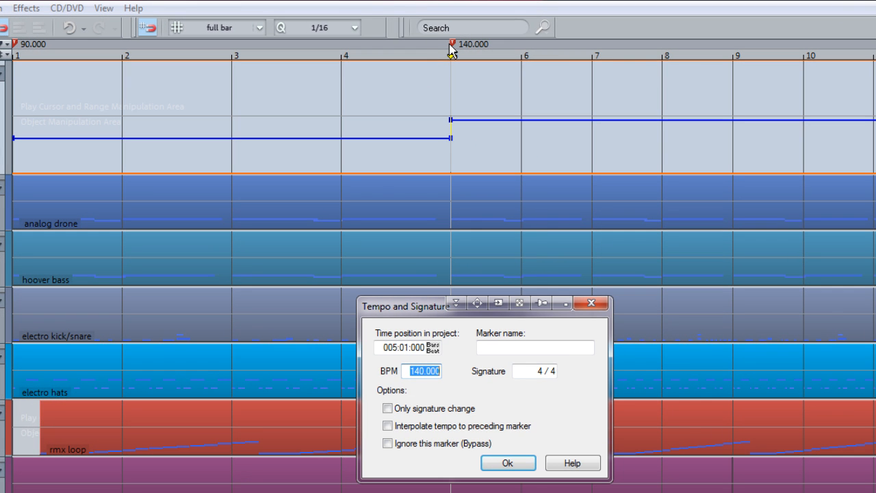
mouse_move(453, 238)
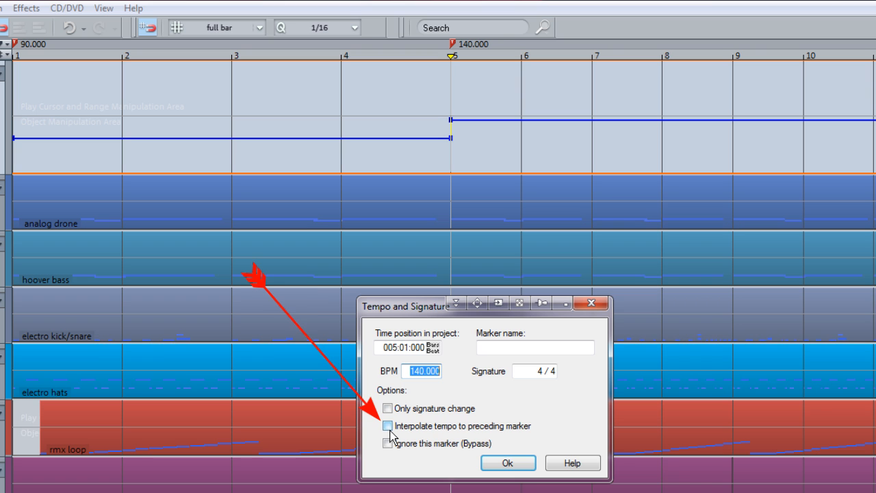
Step: Set the bar 5 marker to interpolate so tempo ramps from 90 up to 140 BPM
click(389, 427)
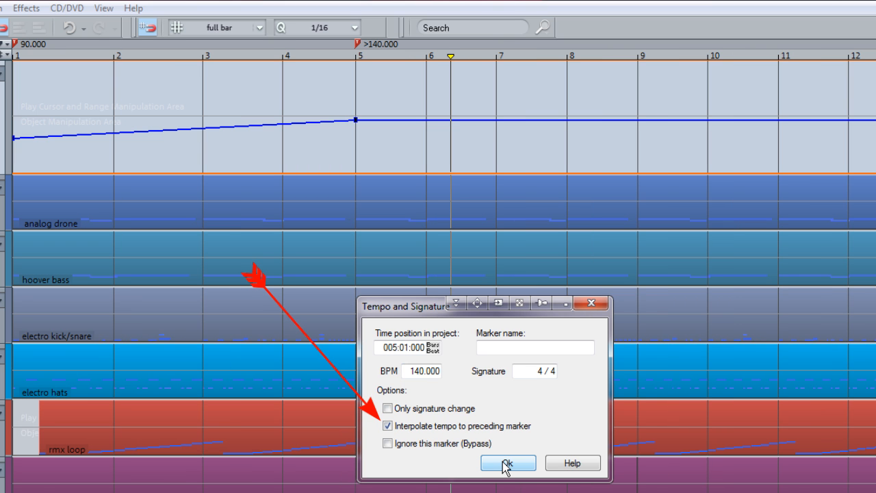
click(508, 462)
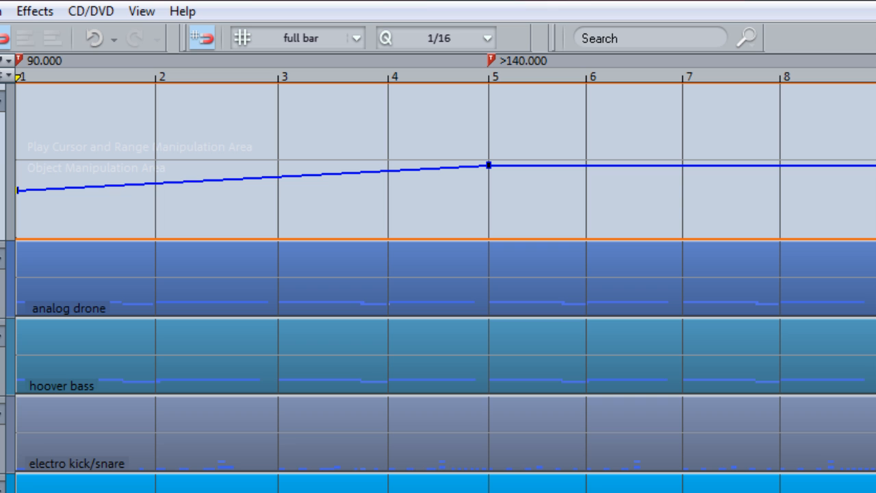
click(22, 78)
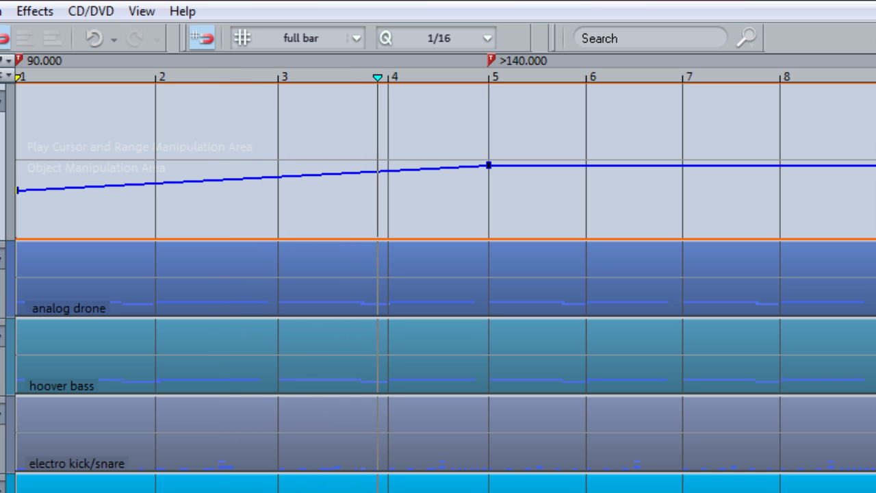
click(489, 79)
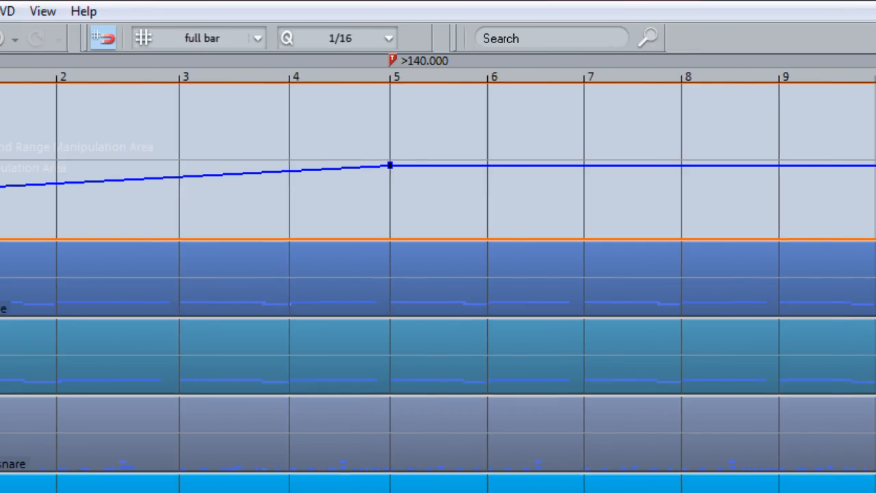
Step: Confirm a non-interpolated 140 BPM marker at position 009:01:000
scroll(right, 3)
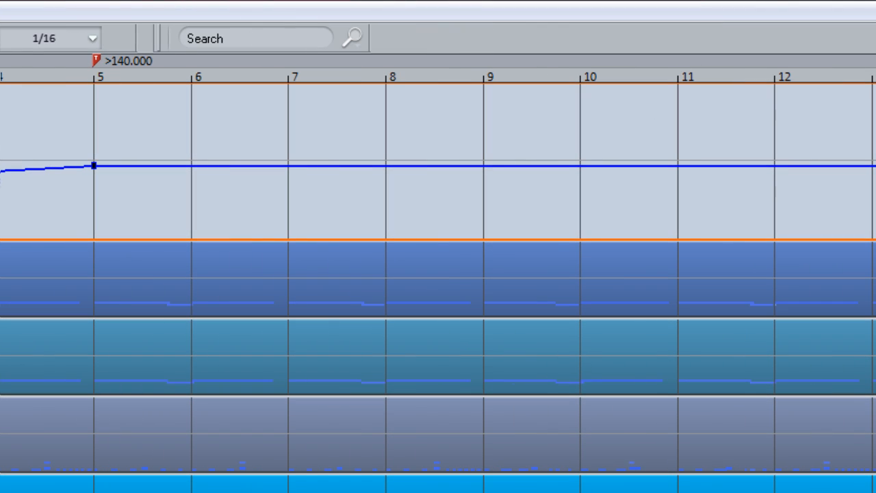
mouse_move(492, 122)
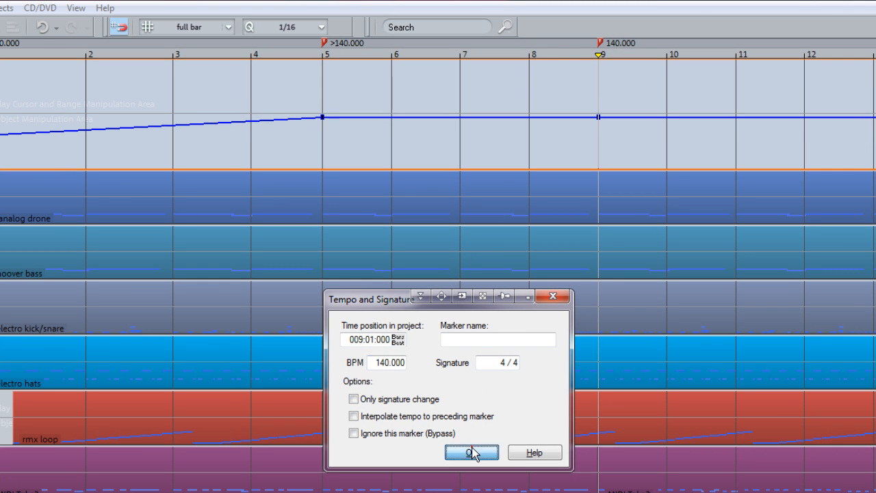
click(474, 451)
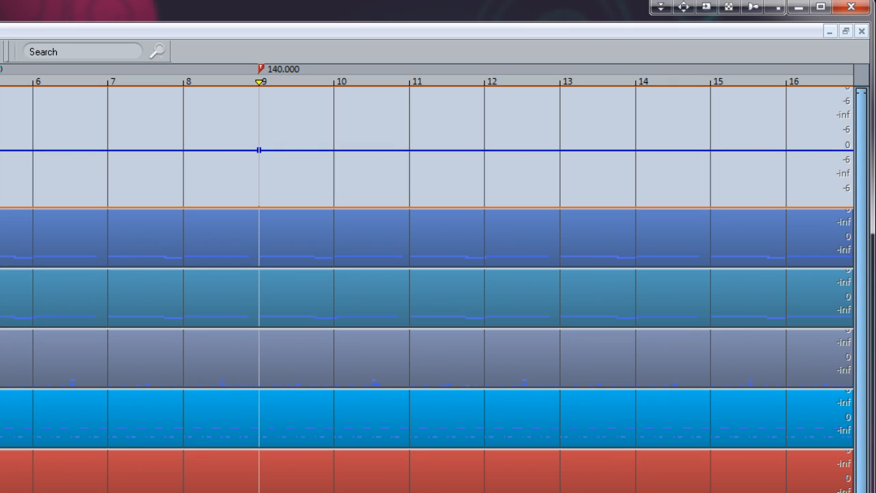
mouse_move(559, 163)
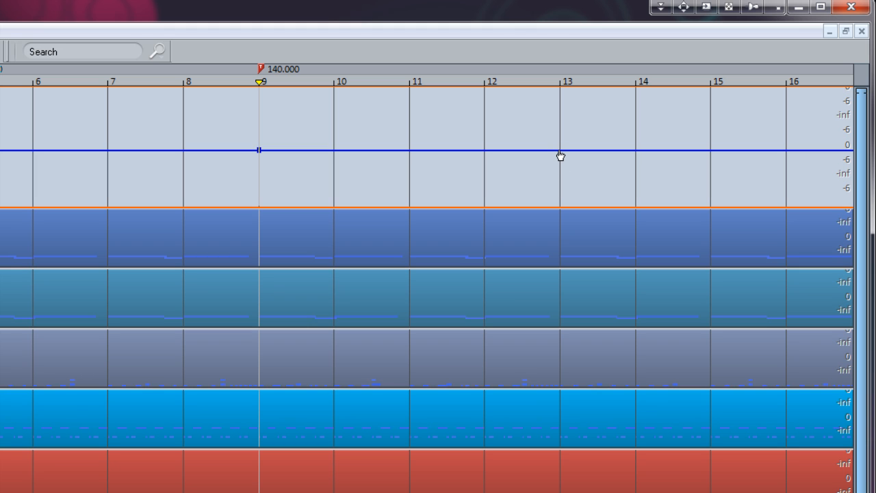
Step: Add a node at bar 13 and drag it between roughly 126 and 236 BPM
click(558, 150)
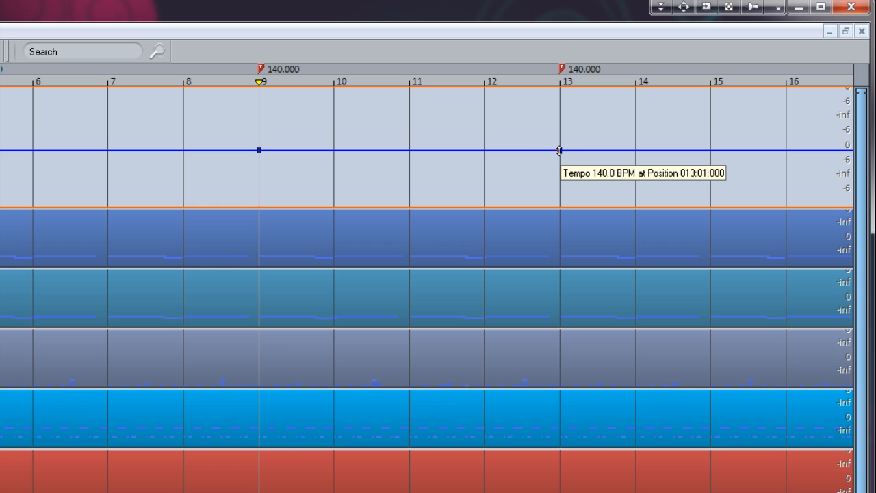
drag(559, 150, 559, 157)
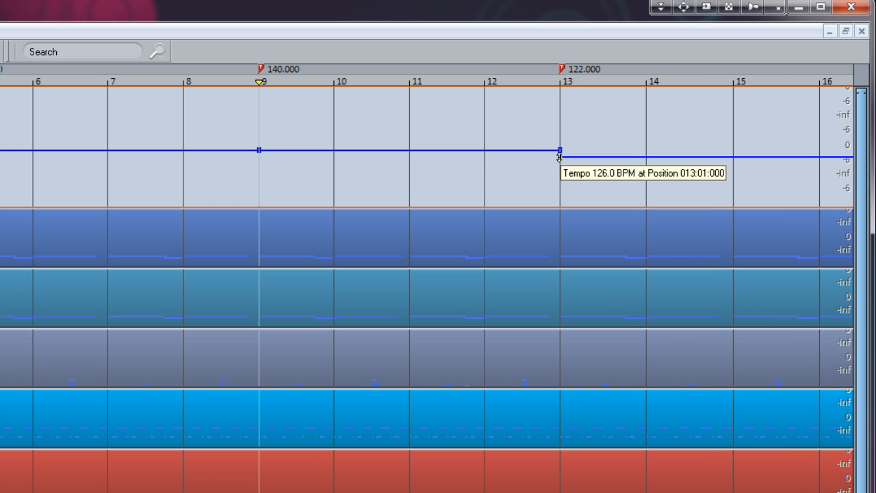
drag(558, 156, 561, 111)
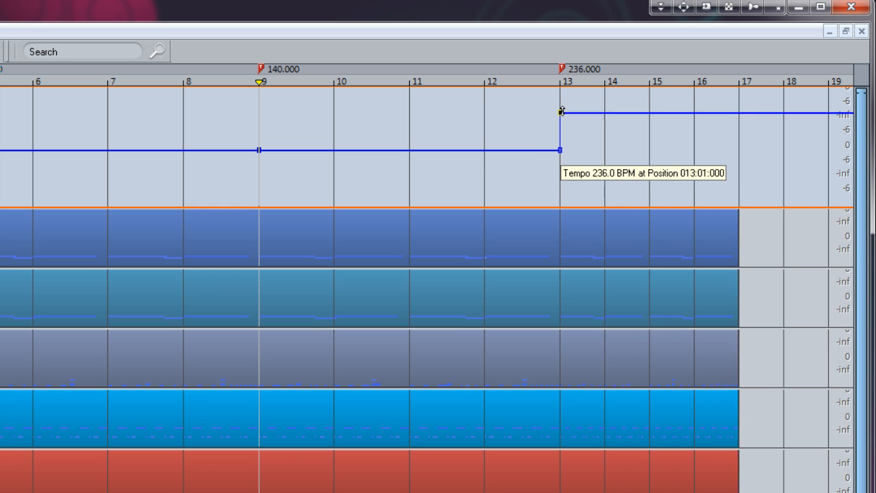
drag(562, 112, 559, 172)
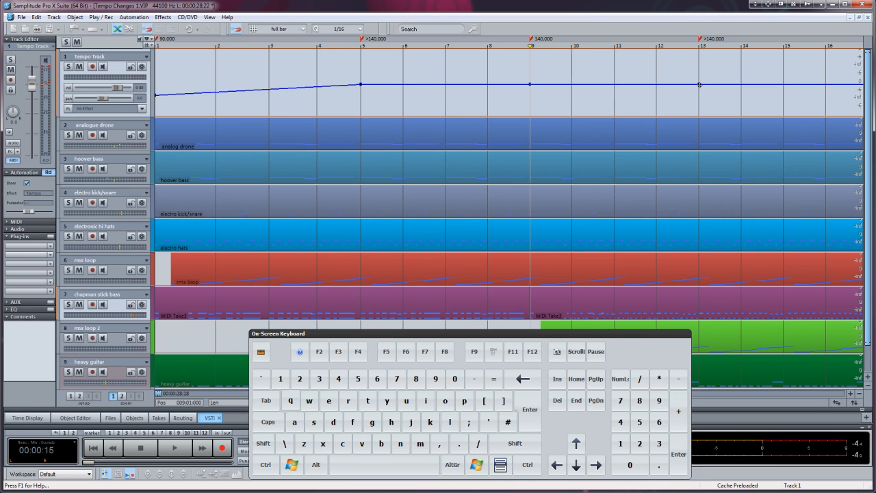
mouse_move(705, 110)
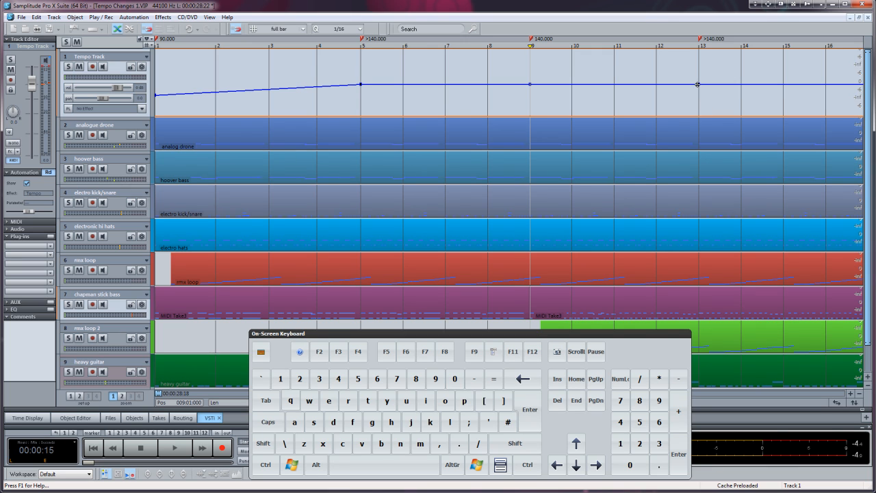
Step: Shift-drag the bar 13 node into an interpolated ramp, ending at 100 BPM
double_click(698, 85)
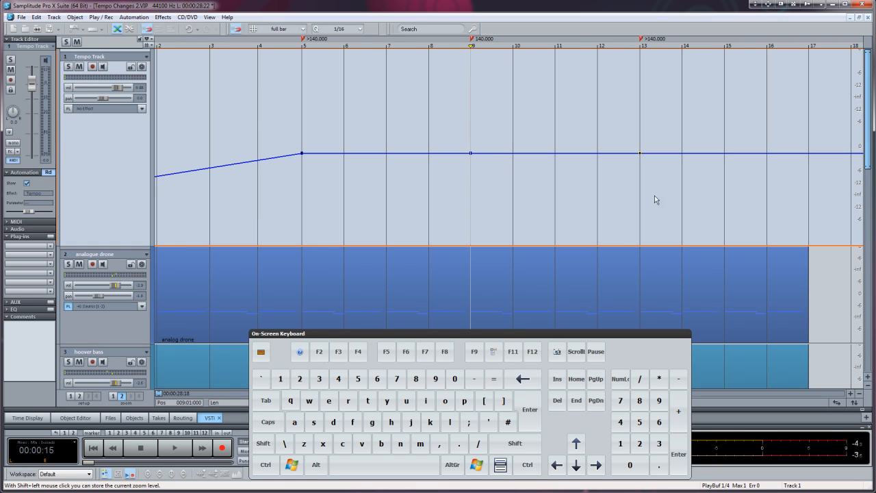
click(266, 444)
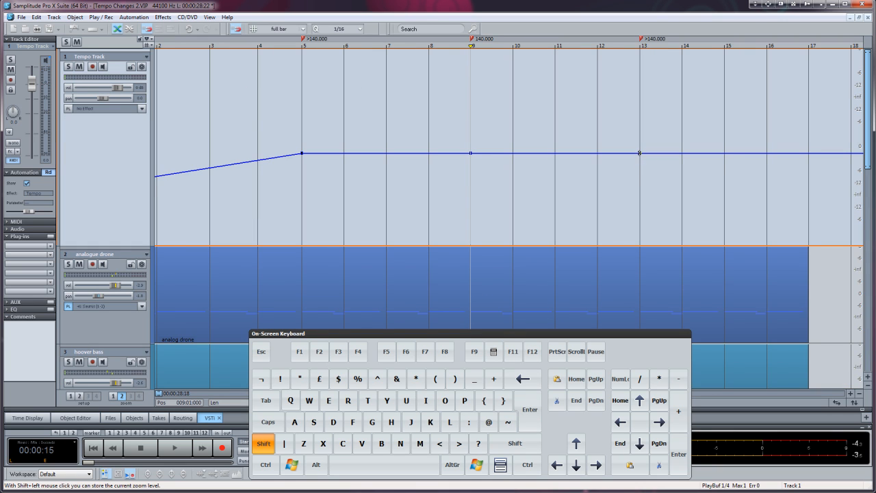
mouse_move(640, 151)
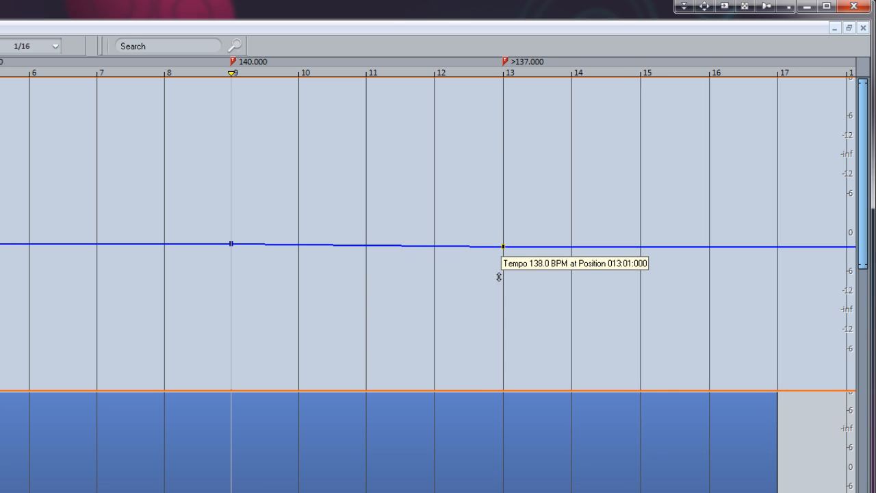
drag(504, 243, 537, 277)
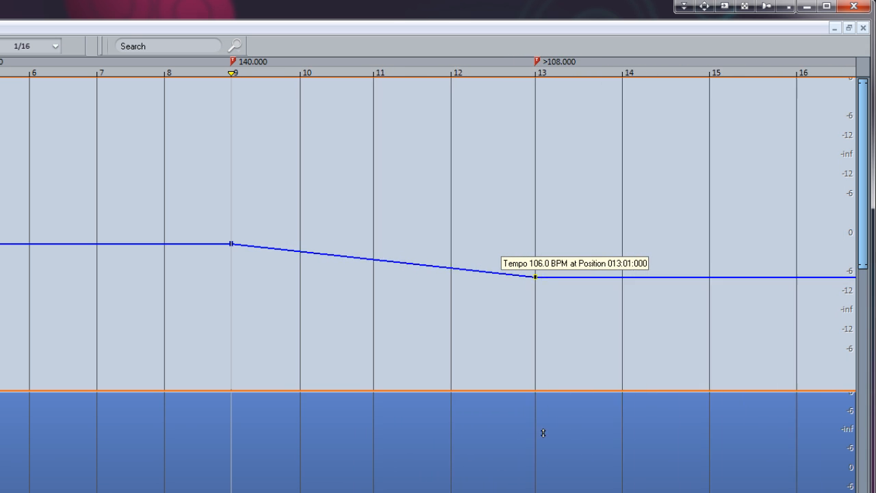
drag(536, 277, 475, 213)
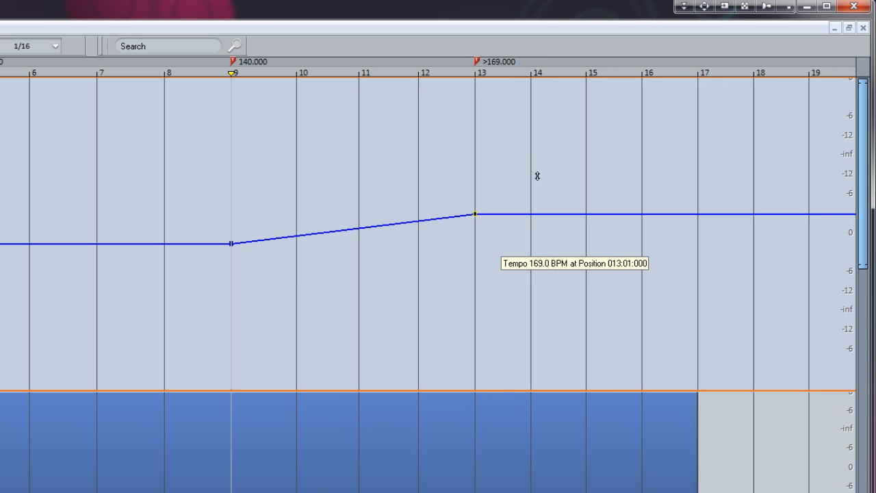
drag(475, 213, 487, 231)
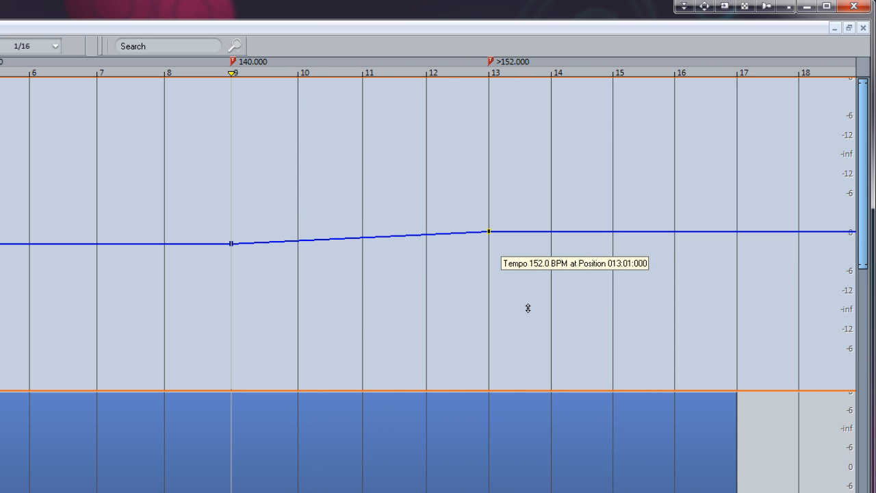
drag(489, 231, 508, 251)
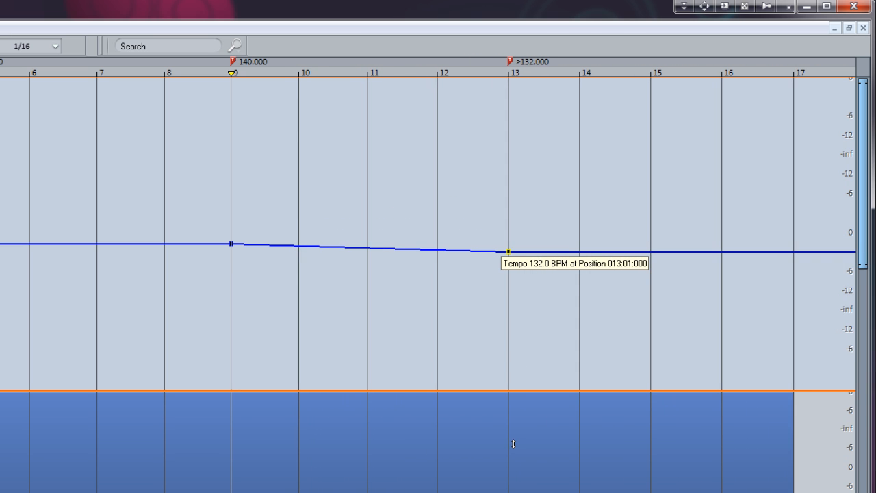
drag(507, 252, 527, 268)
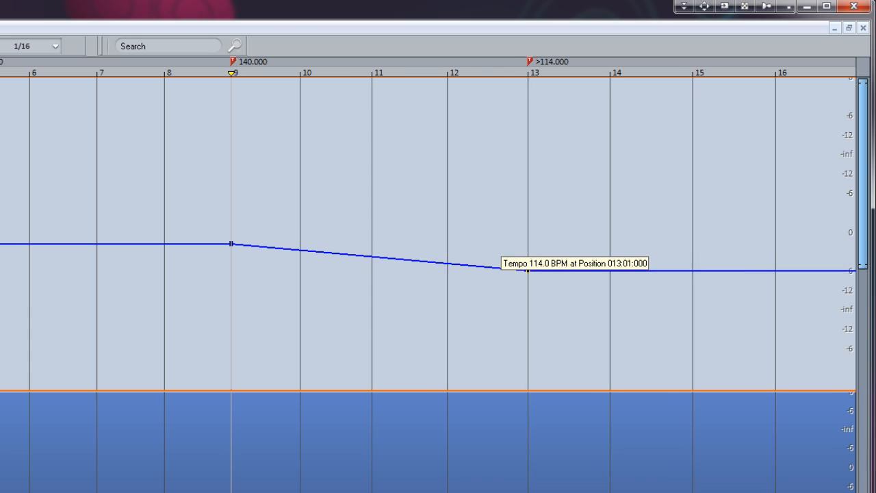
drag(527, 271, 545, 283)
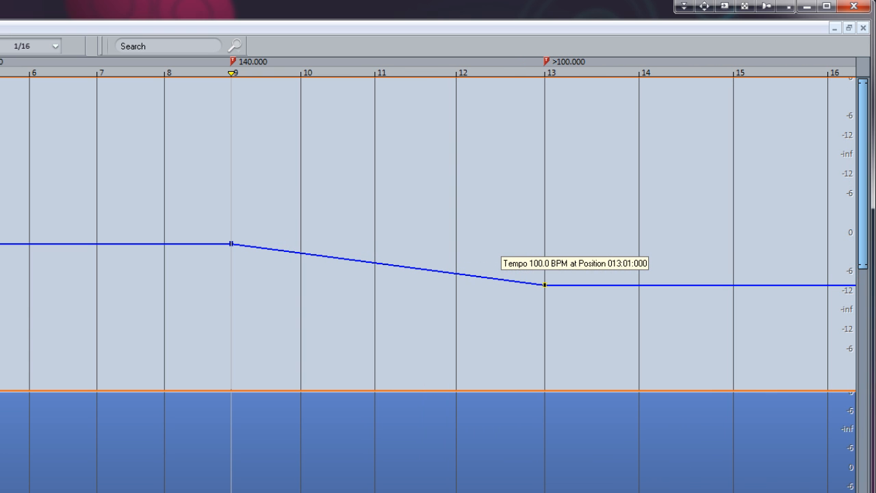
mouse_move(567, 460)
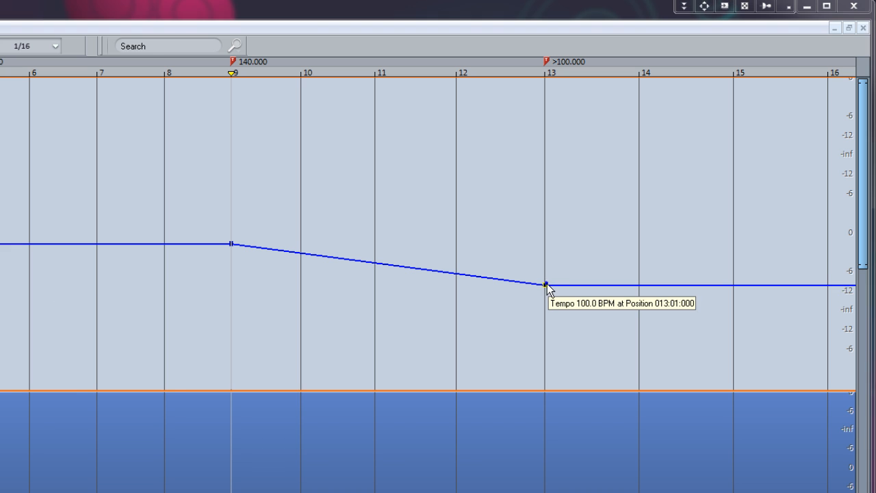
Step: Enter exactly 90 BPM for the bar 13 node in the Tempo and Signature dialog
double_click(544, 298)
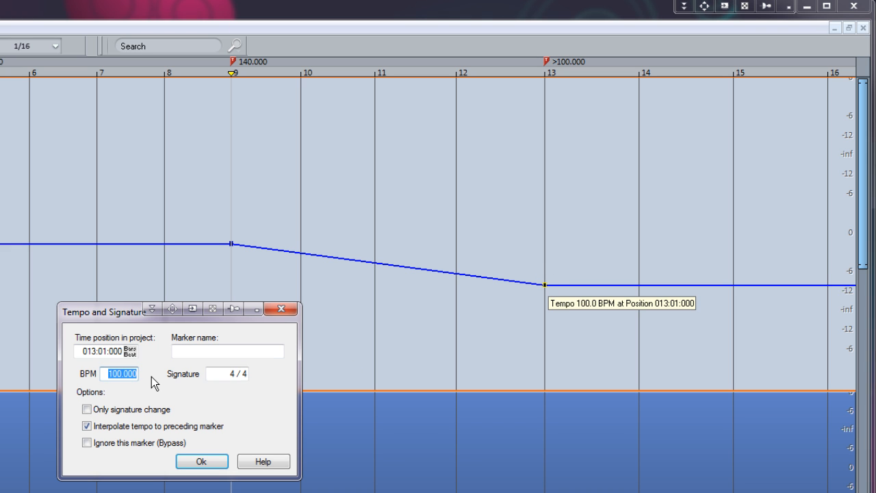
text(90)
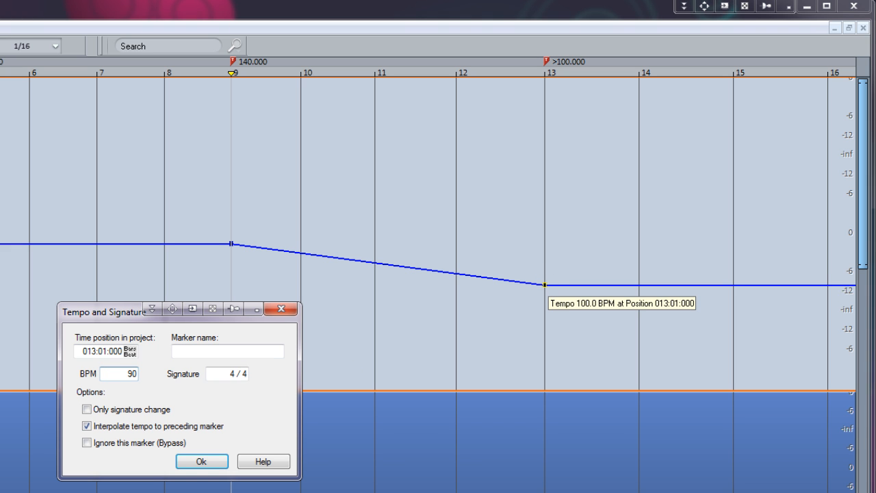
click(197, 461)
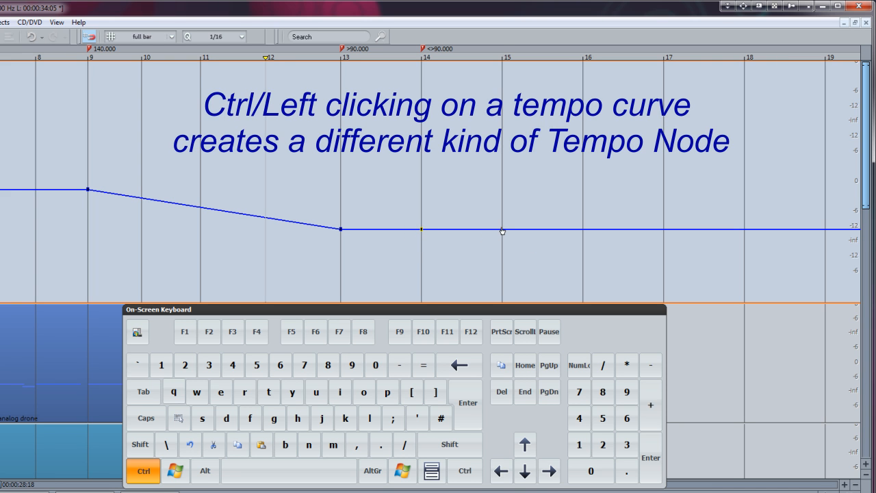
Step: Add a 90 BPM node at bar 16 and Ctrl-split the curve there and at bar 14
click(583, 229)
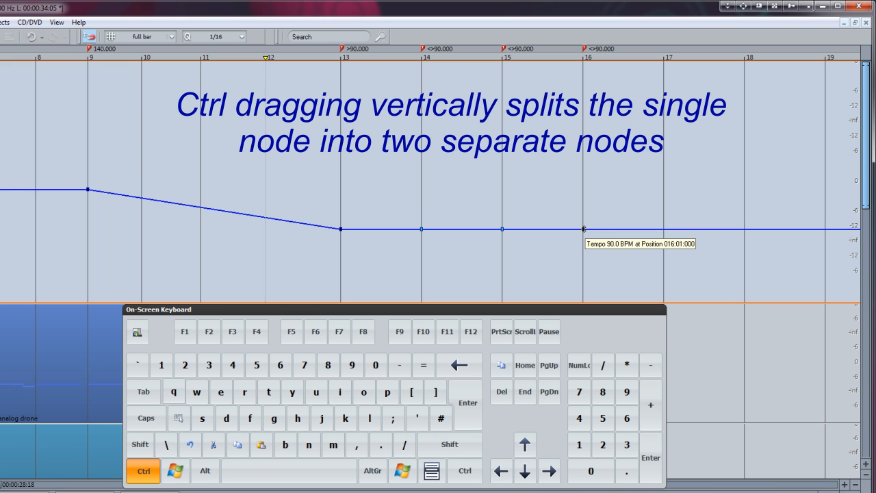
drag(584, 229, 567, 190)
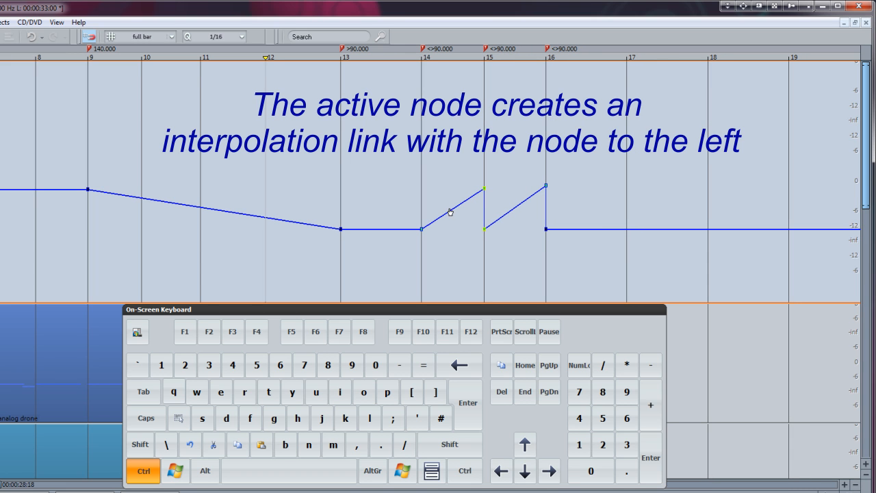
click(423, 230)
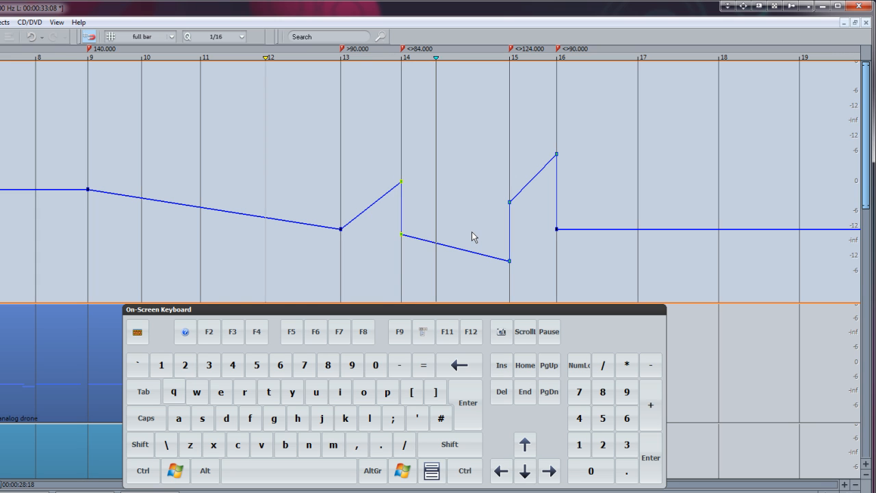
mouse_move(463, 271)
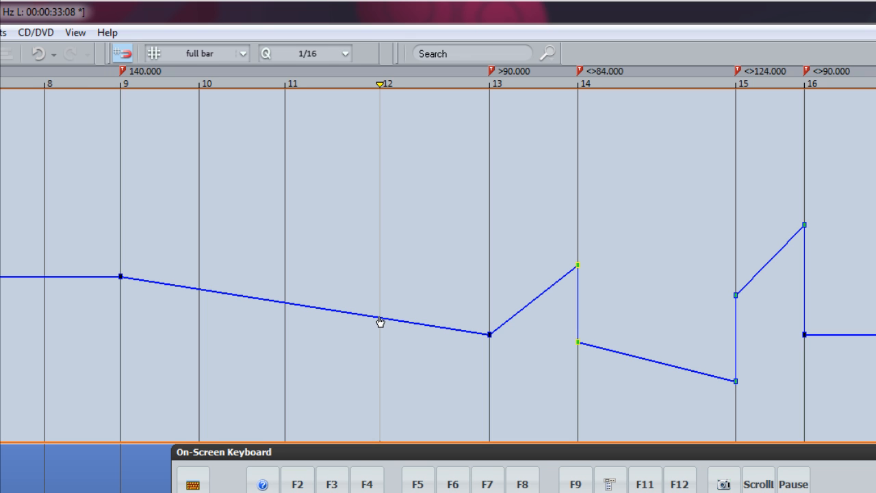
Step: Add a node at bar 12 (106 BPM) and drag it up into a tempo peak
drag(380, 322, 378, 316)
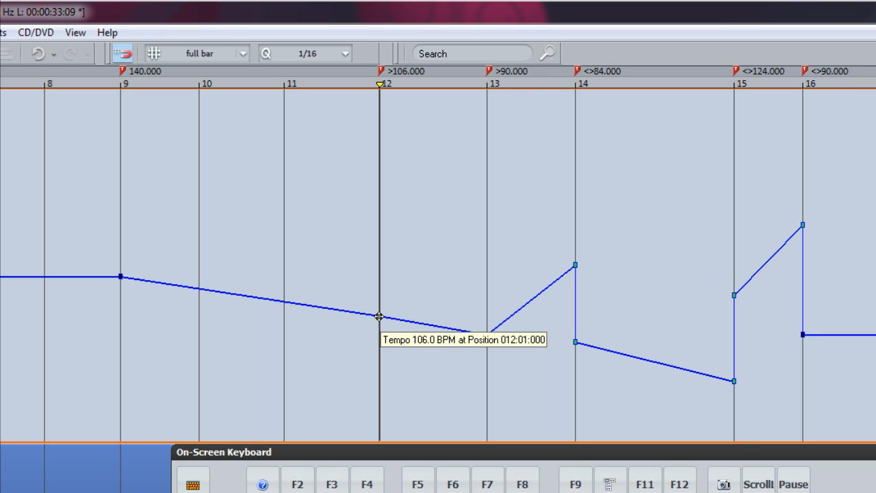
drag(378, 316, 343, 265)
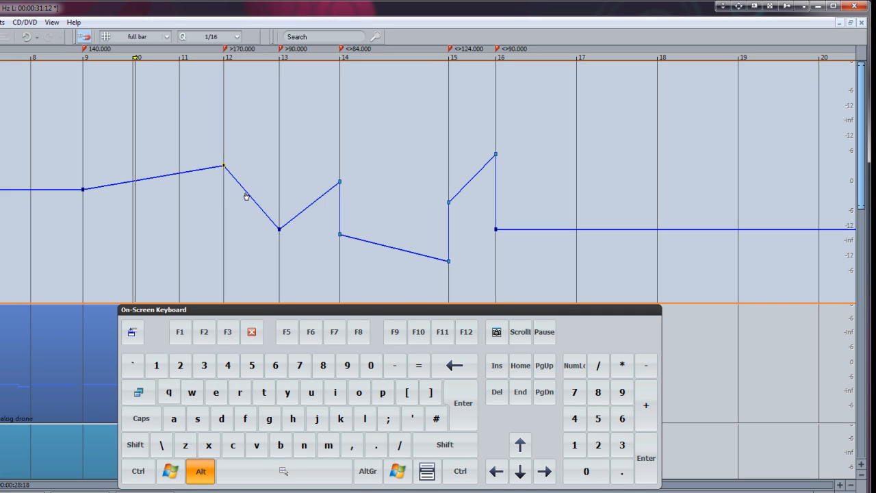
click(245, 194)
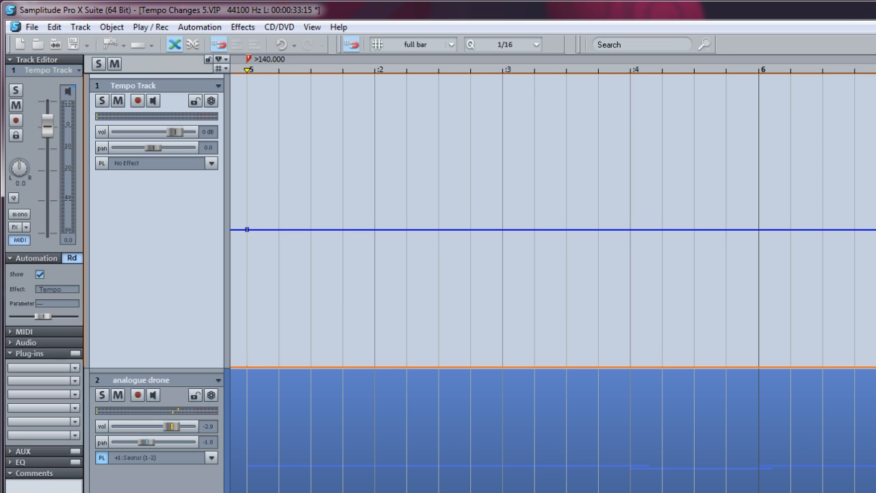
mouse_move(783, 249)
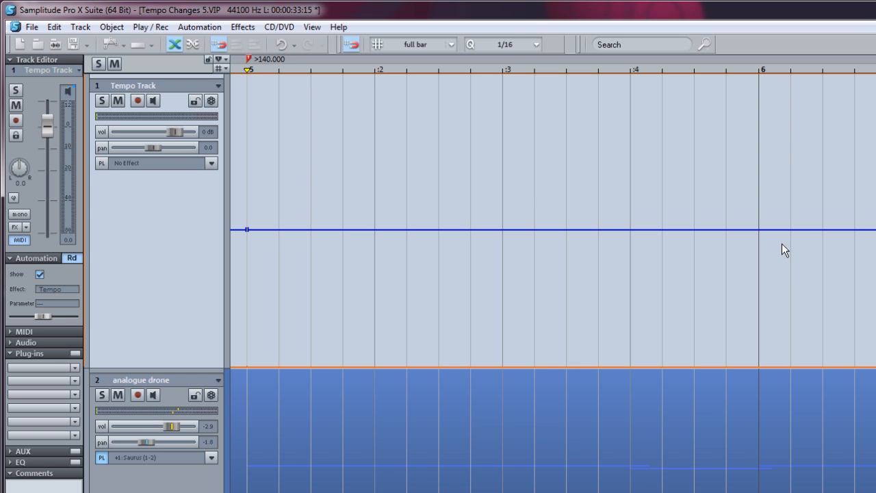
Step: Add a node at bar 6, then switch node snapping to Beat
click(783, 227)
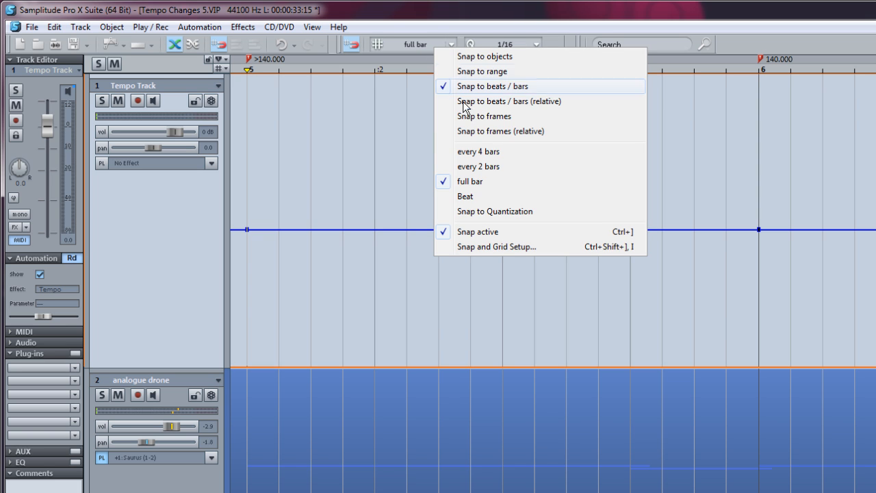
click(465, 197)
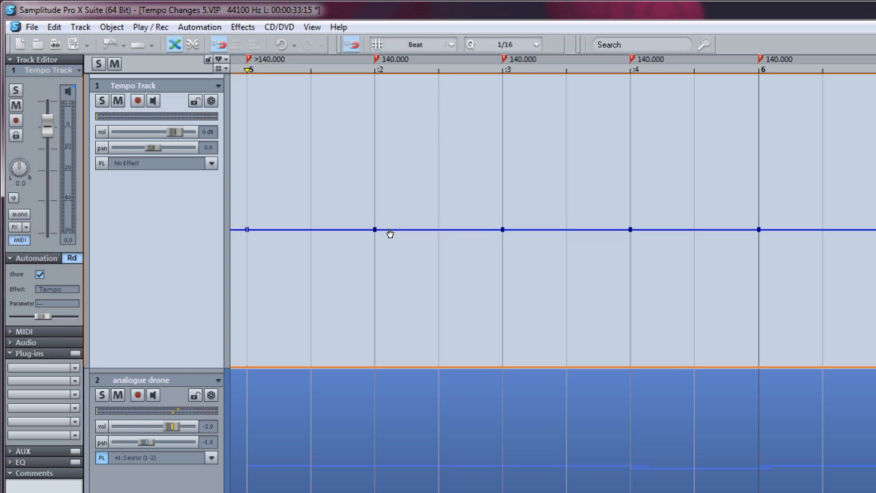
click(449, 44)
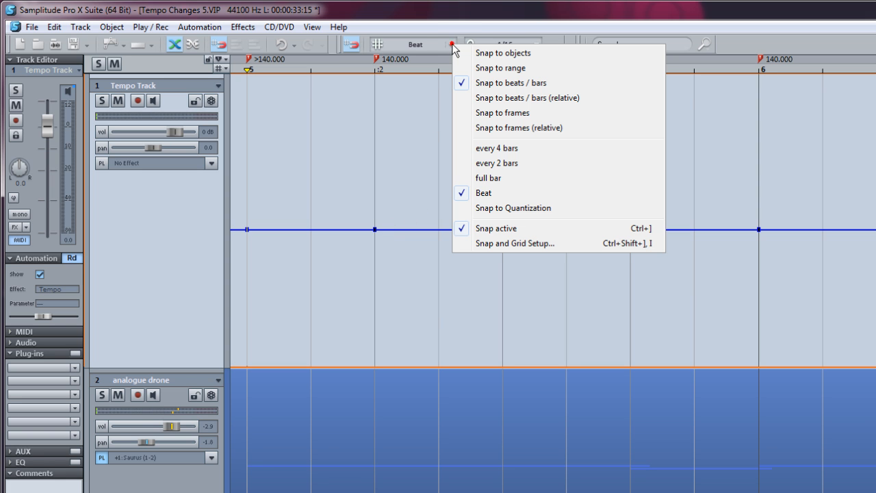
Step: Switch snapping to Quantization and add 1/16-step tempo nodes
click(512, 209)
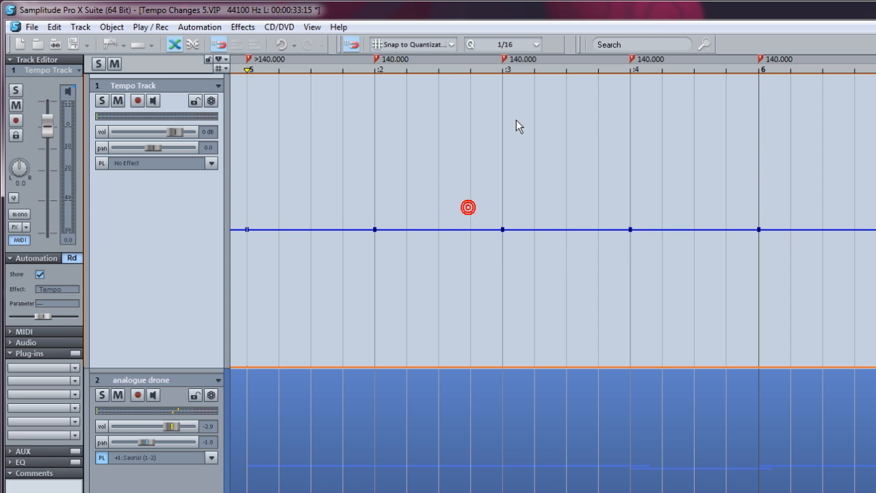
click(536, 43)
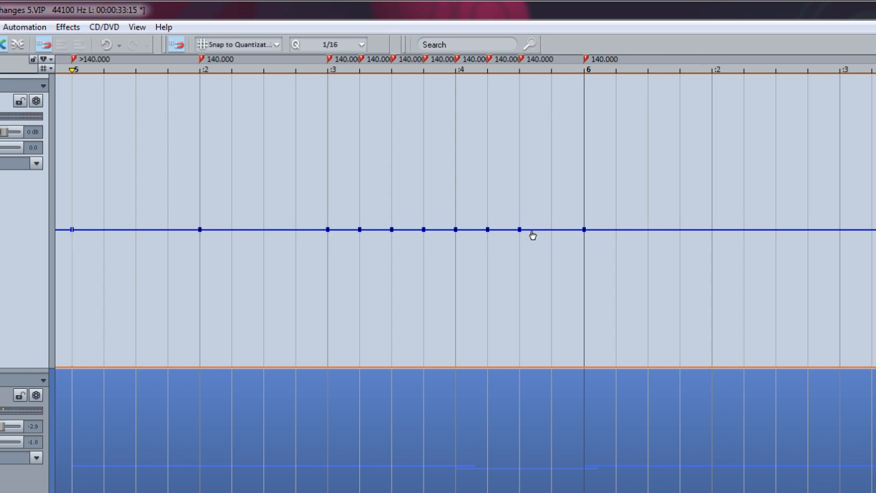
mouse_move(624, 234)
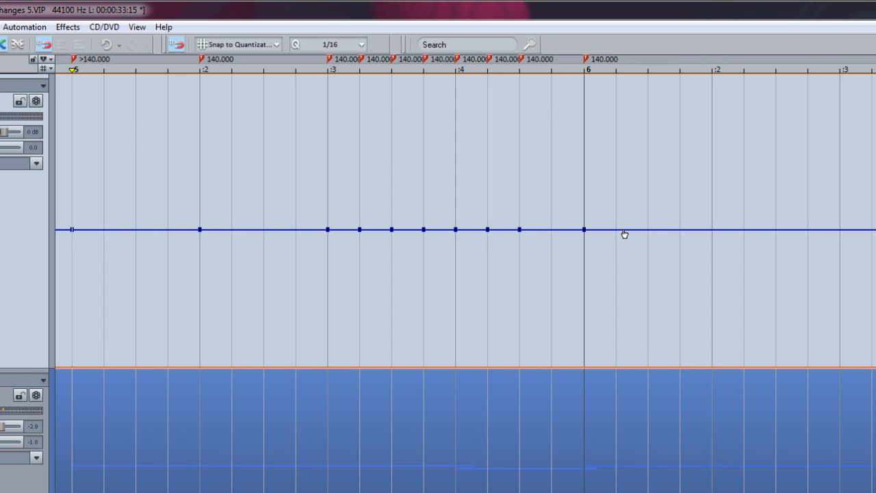
click(624, 230)
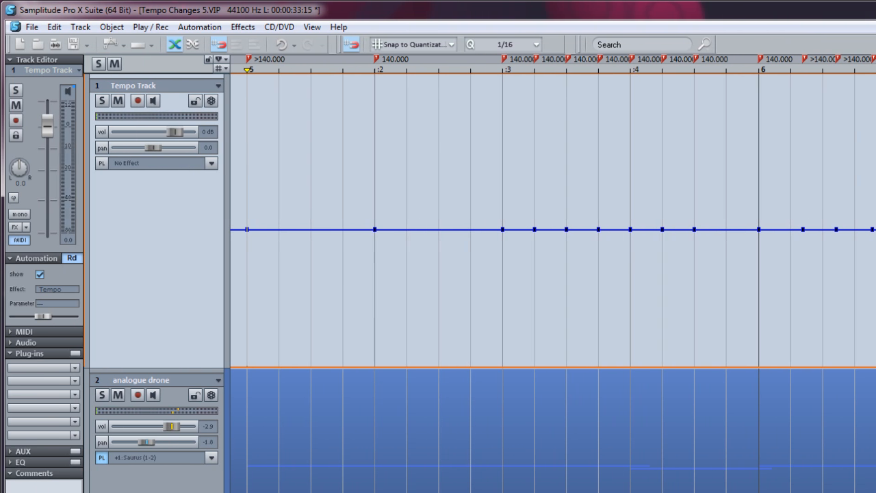
mouse_move(270, 197)
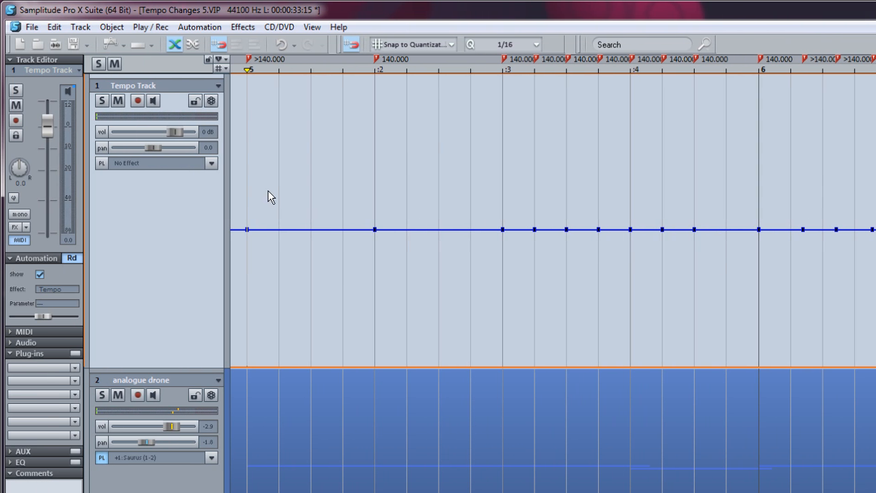
Step: Switch to a curve editing mouse mode and place a tempo node just after beat 2
click(115, 48)
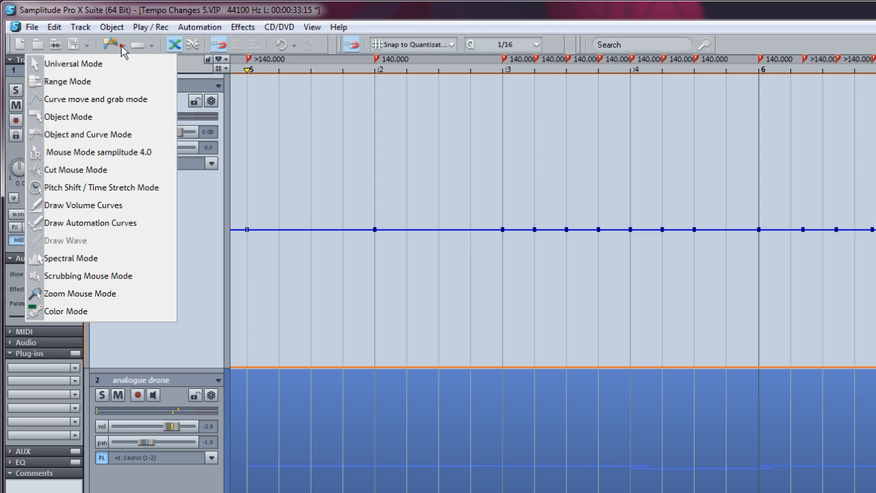
click(65, 64)
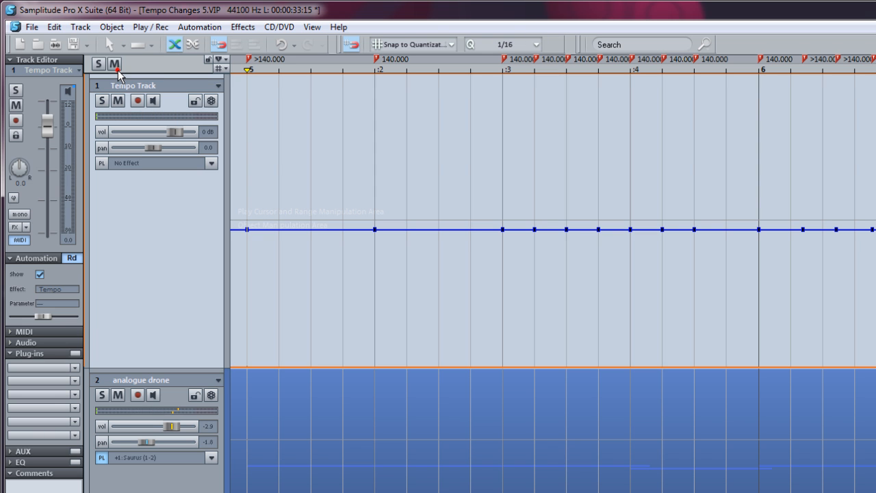
mouse_move(411, 238)
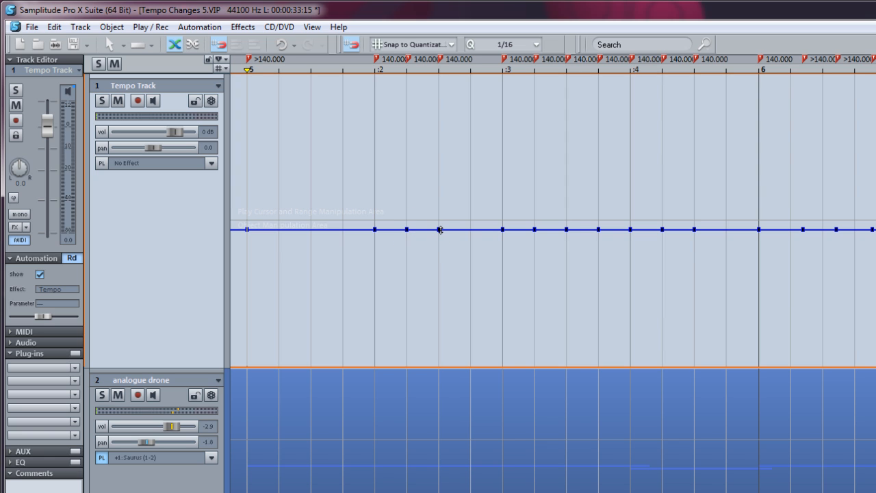
click(438, 230)
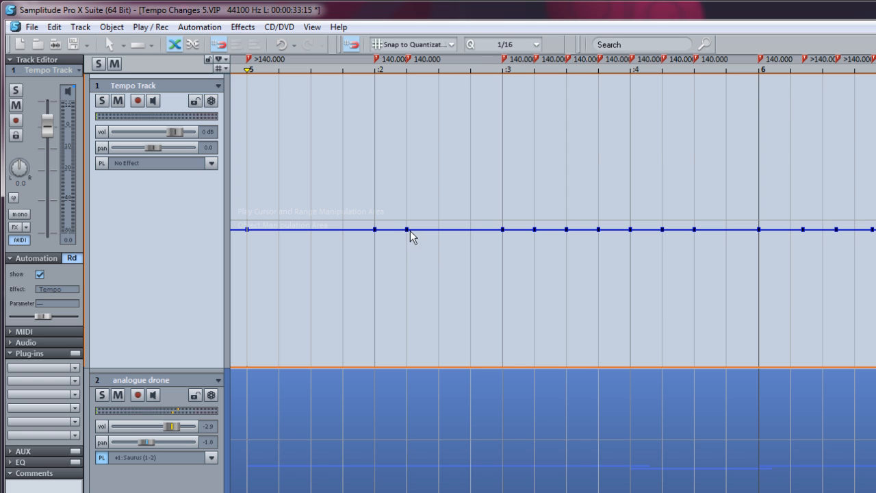
mouse_move(539, 257)
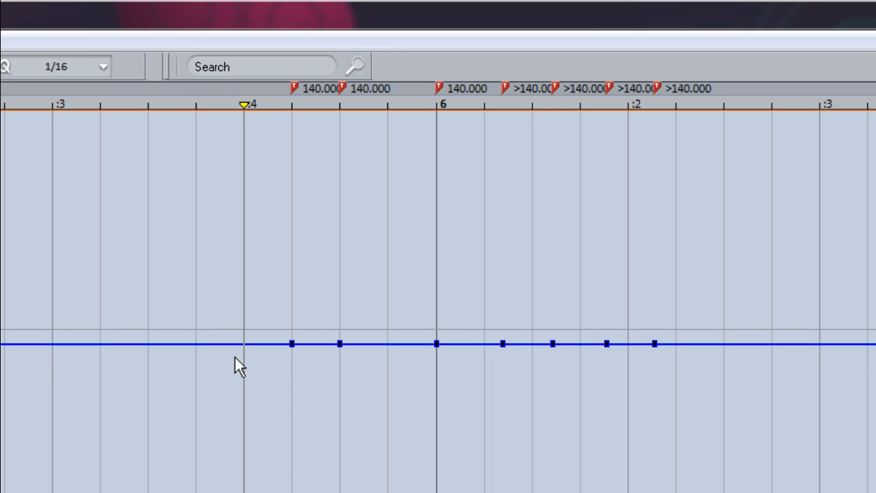
mouse_move(277, 126)
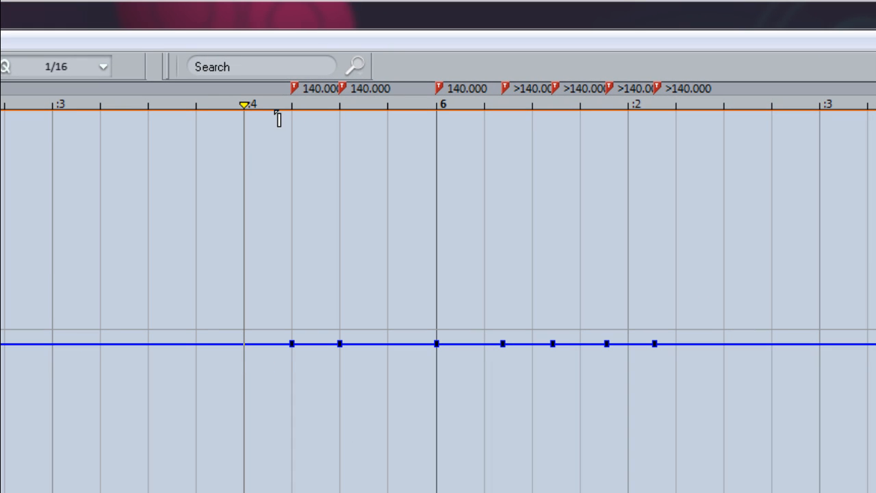
Step: Select a marker-bar range spanning the tempo markers and apply Delete Markers in Range
drag(290, 104, 531, 104)
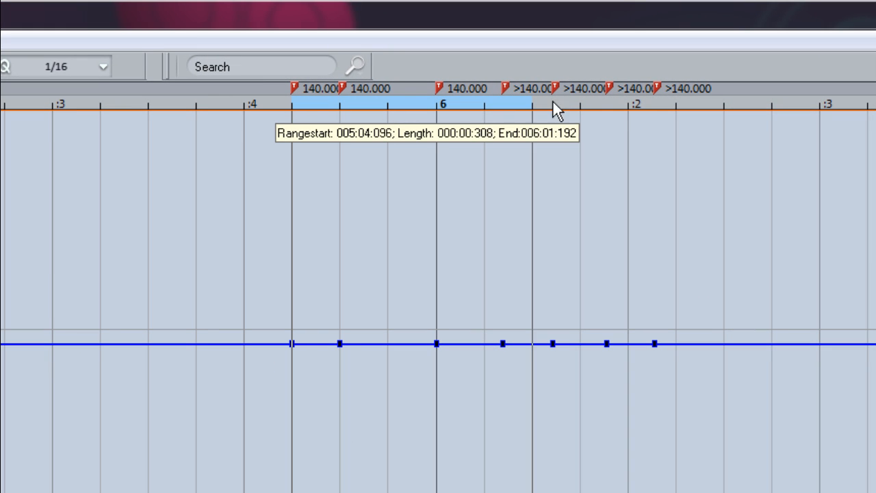
drag(527, 105, 719, 104)
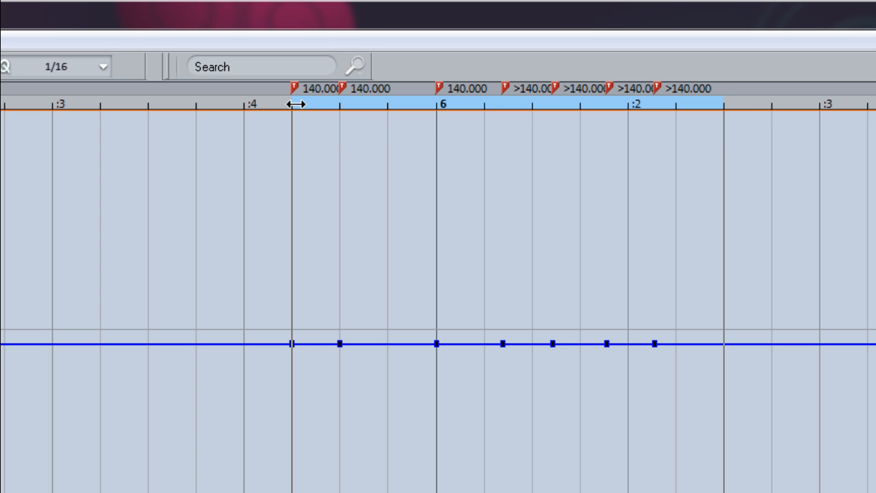
right_click(312, 88)
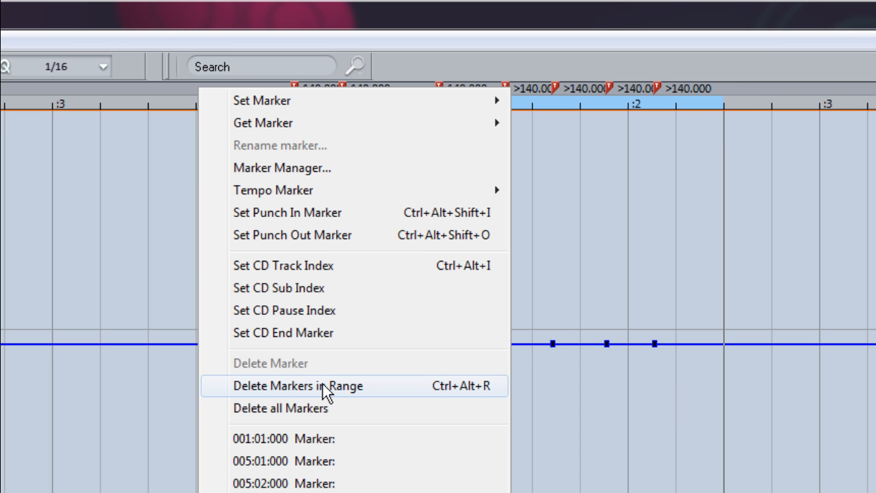
click(296, 386)
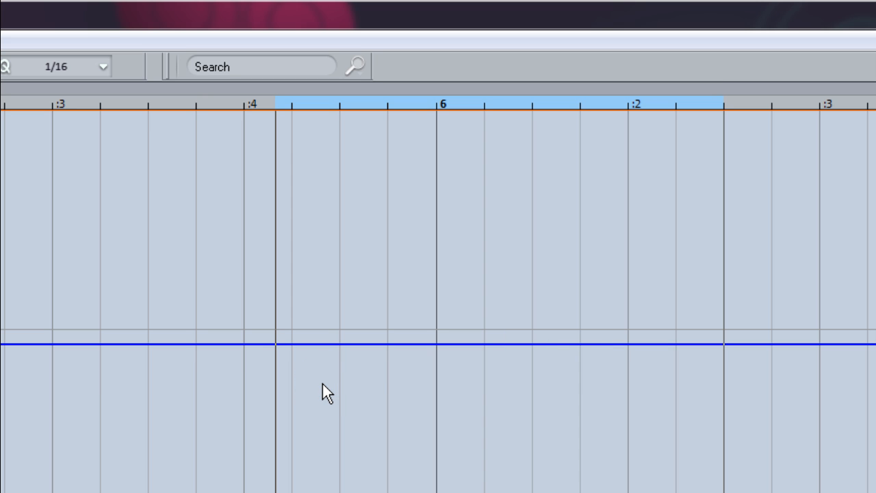